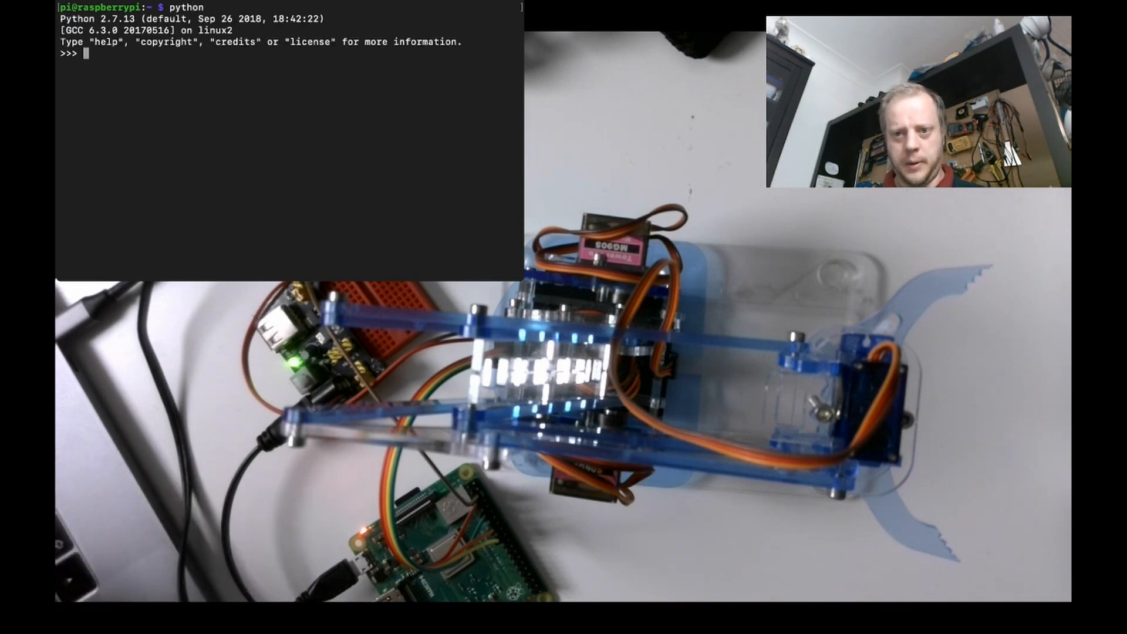
# - Install gpiozero with python3 -mpip and import it cleanly in a fresh Python 3 REPL
pyautogui.write('imp')
pyautogui.write('python3')
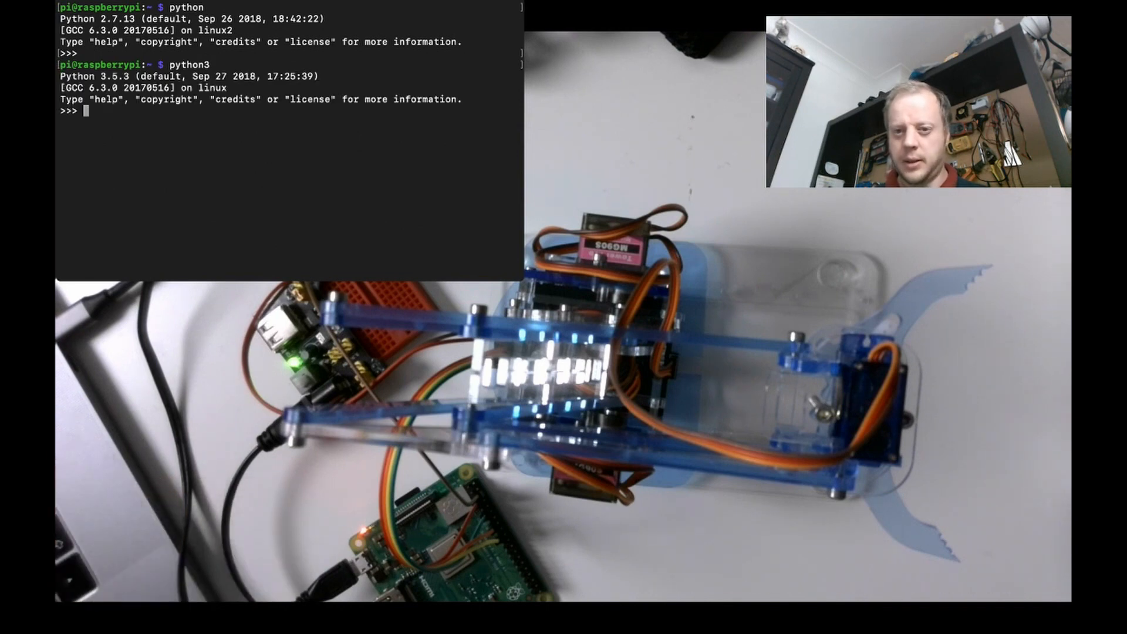
pyautogui.write('import gpiozero')
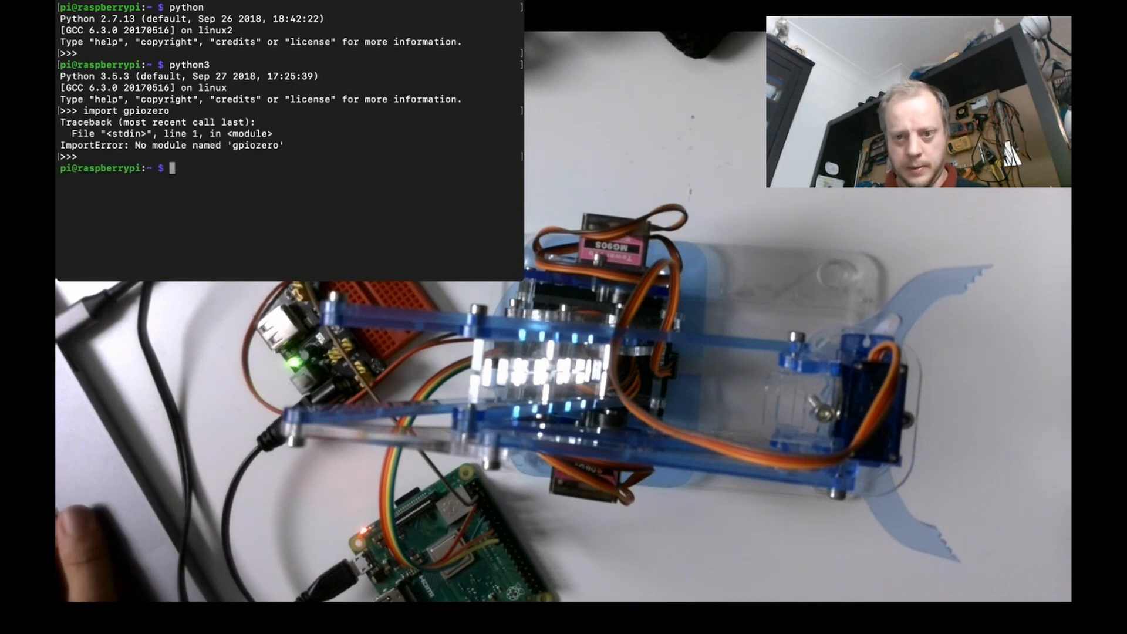
pyautogui.write('python3')
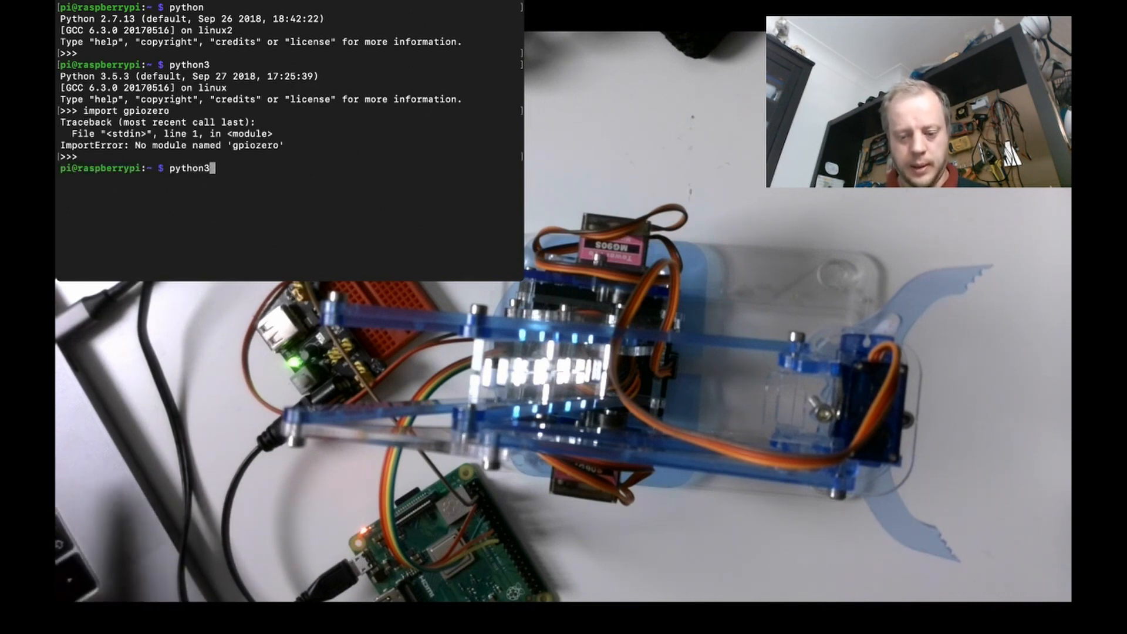
pyautogui.write('-mpip install gpiozero')
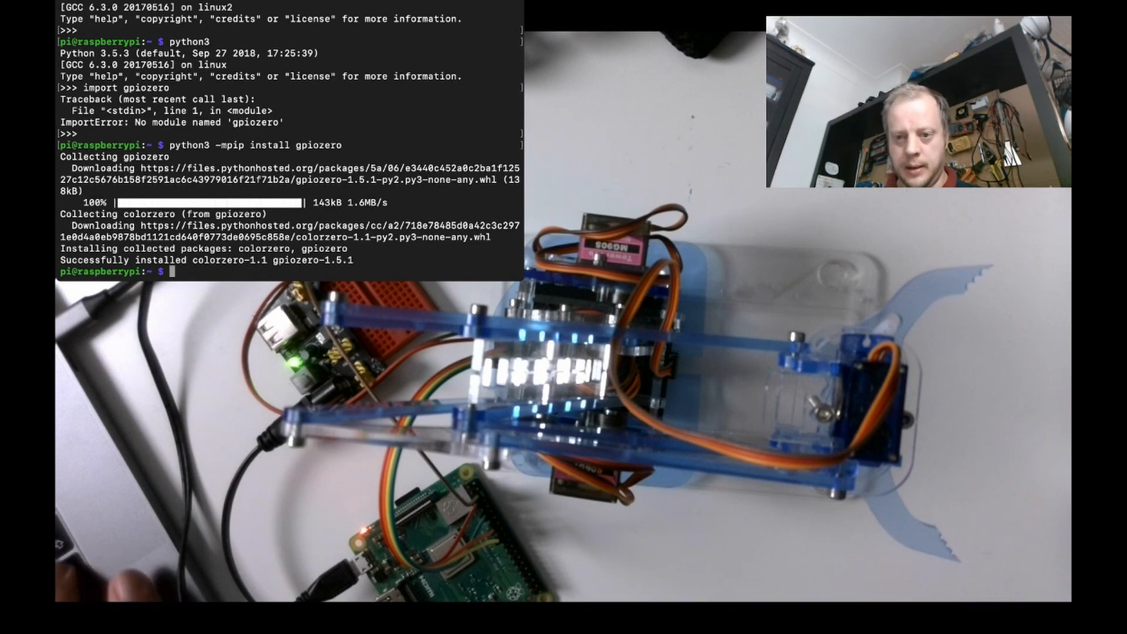
pyautogui.write('python3')
pyautogui.write('import gpiozero')
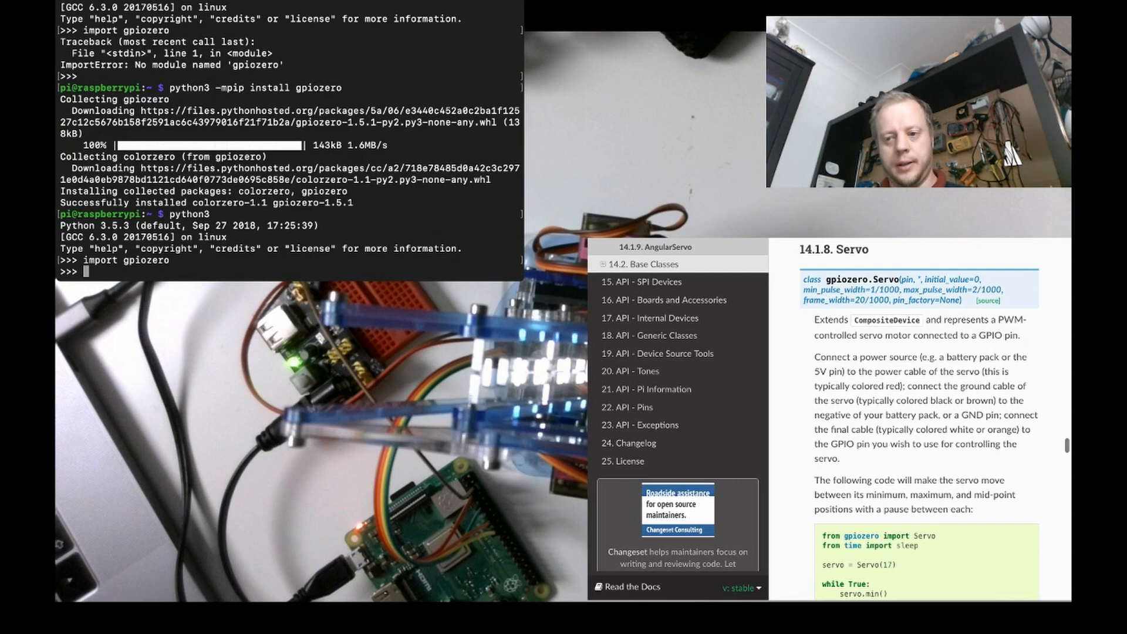
# - Create base = gpiozero.Servo(4) and try importing PiGPIOFactory, hitting a missing pigpio module error
pyautogui.write('base =')
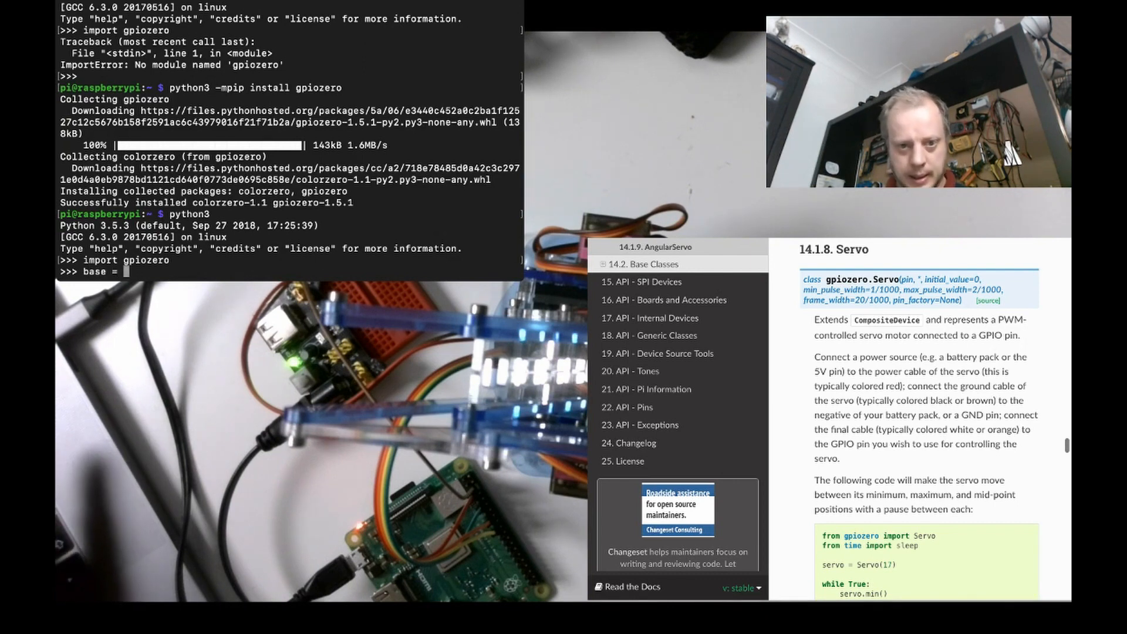
pyautogui.write('gpiozero')
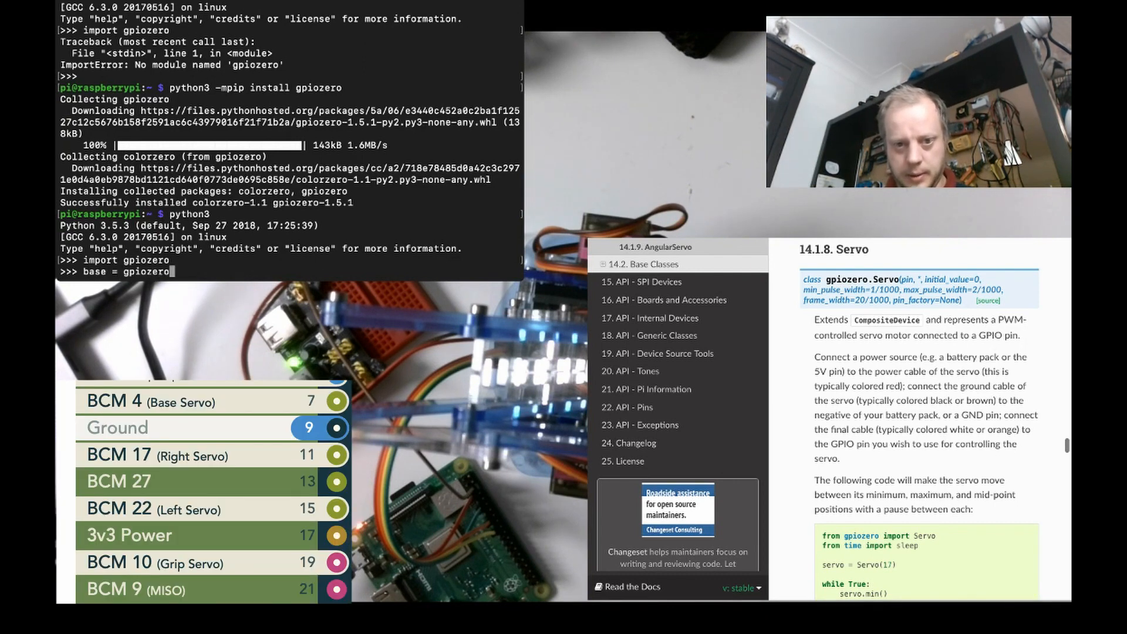
pyautogui.write('.Servo(')
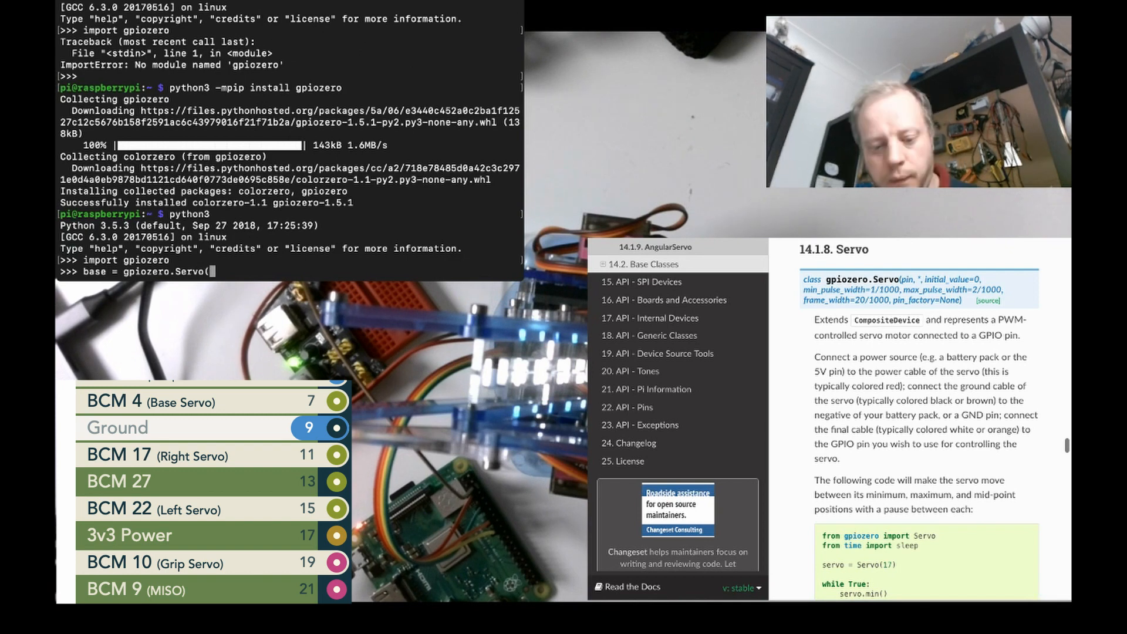
pyautogui.write('4')
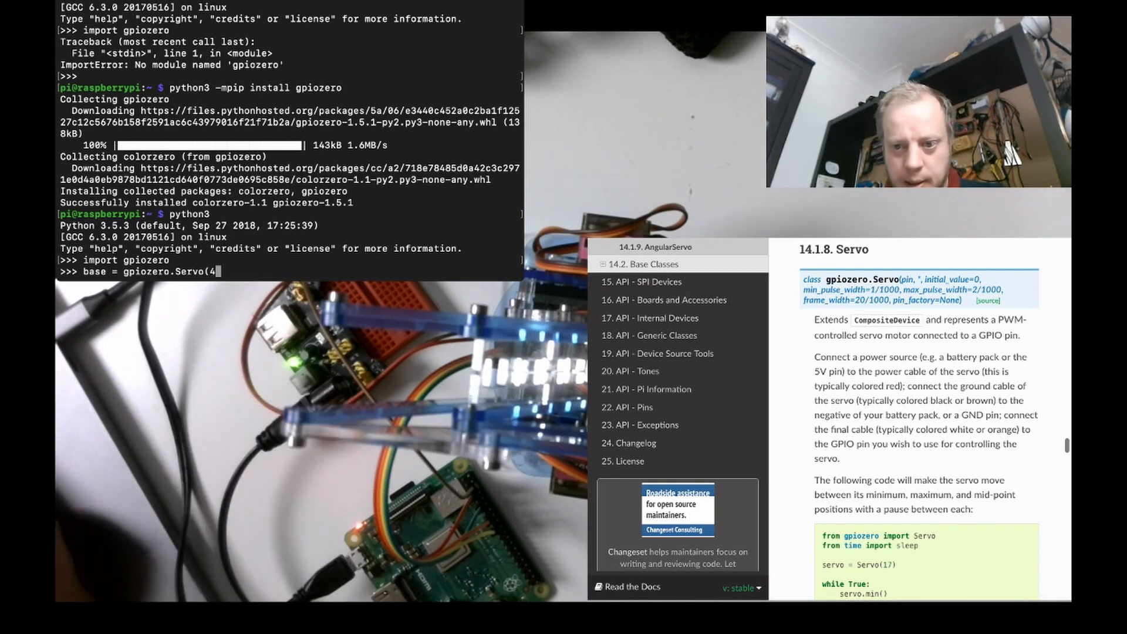
pyautogui.write(')')
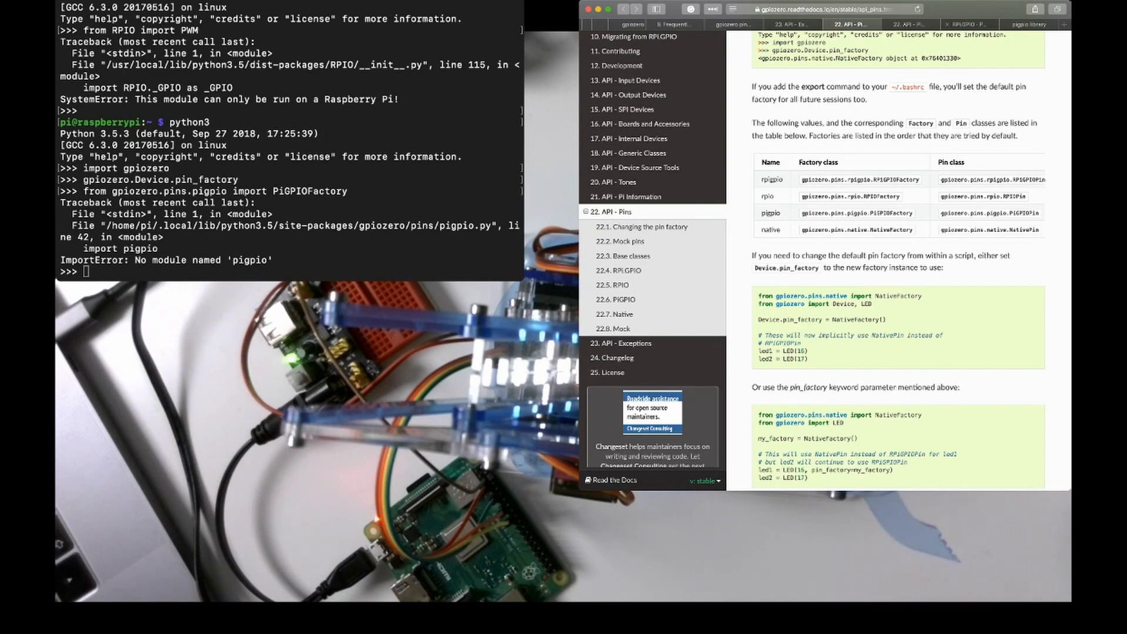
pyautogui.click(966, 23)
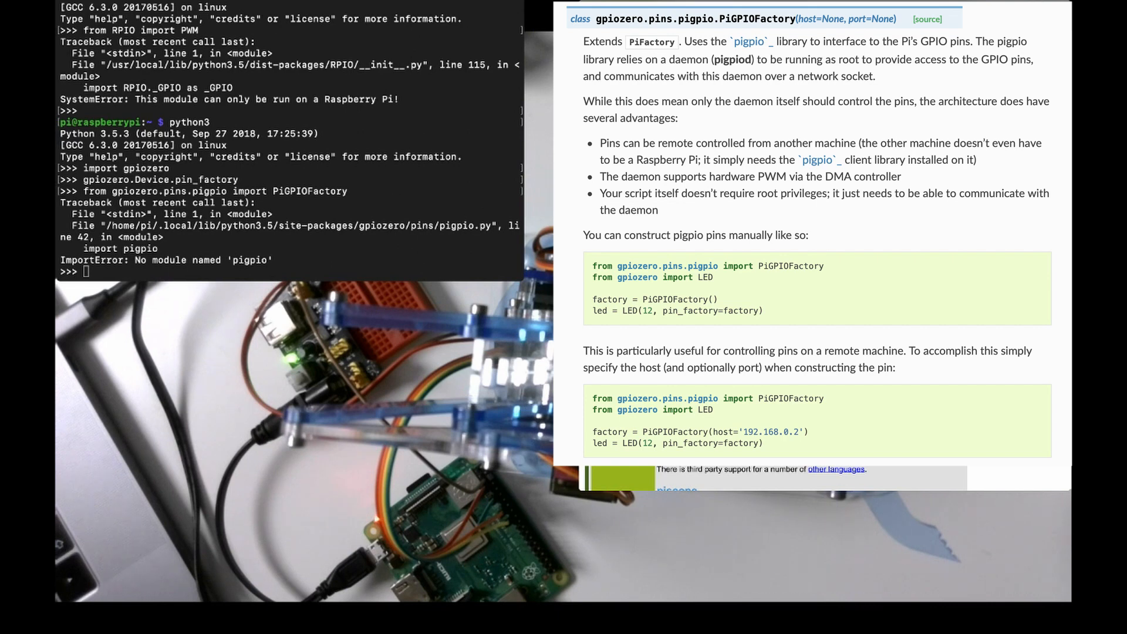
# - Install the pigpio Python module with python3 -mpip install pigpio
pyautogui.write('python3 -mpip install p')
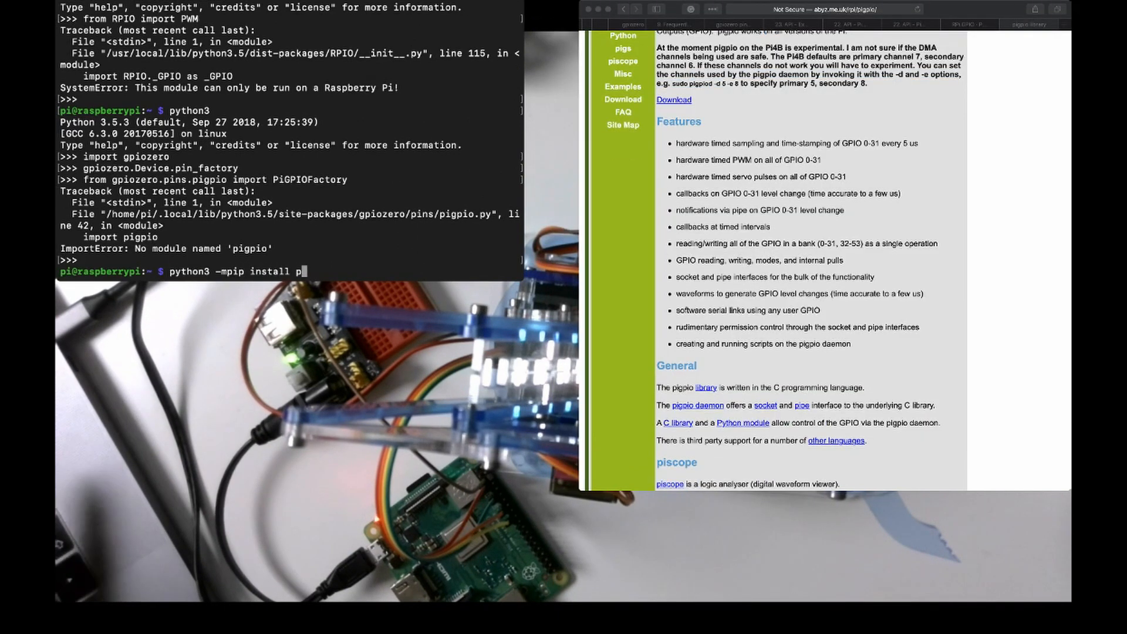
pyautogui.press('enter')
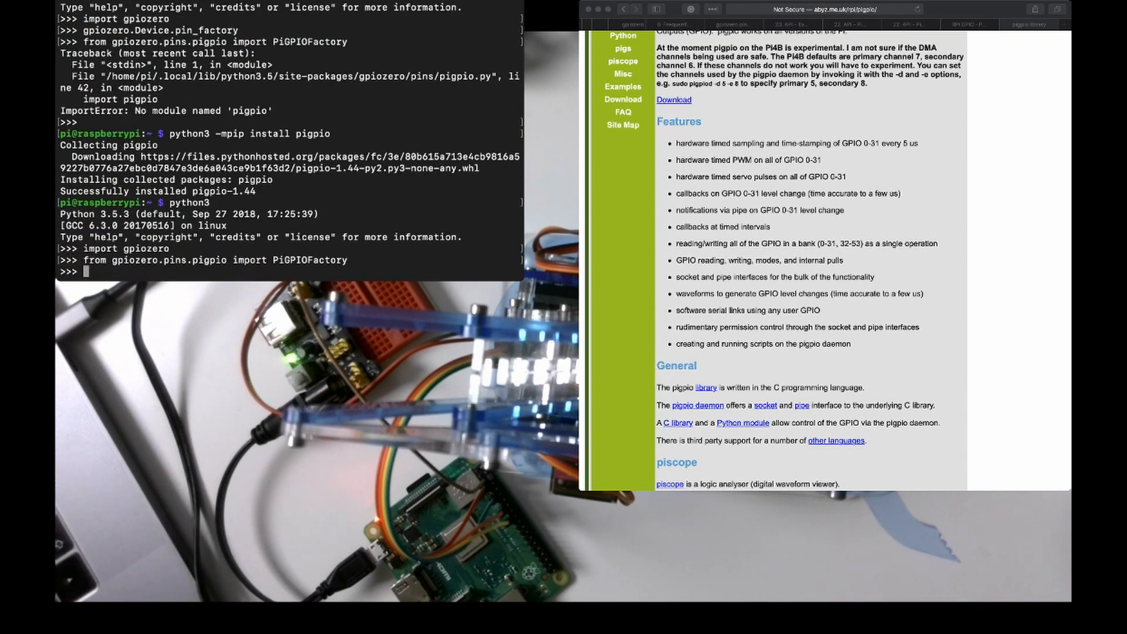
# - Set gpiozero.Device.pin_factory = PiGPIOFactory(), which fails to reach the pigpio daemon
pyautogui.doubleClick(157, 31)
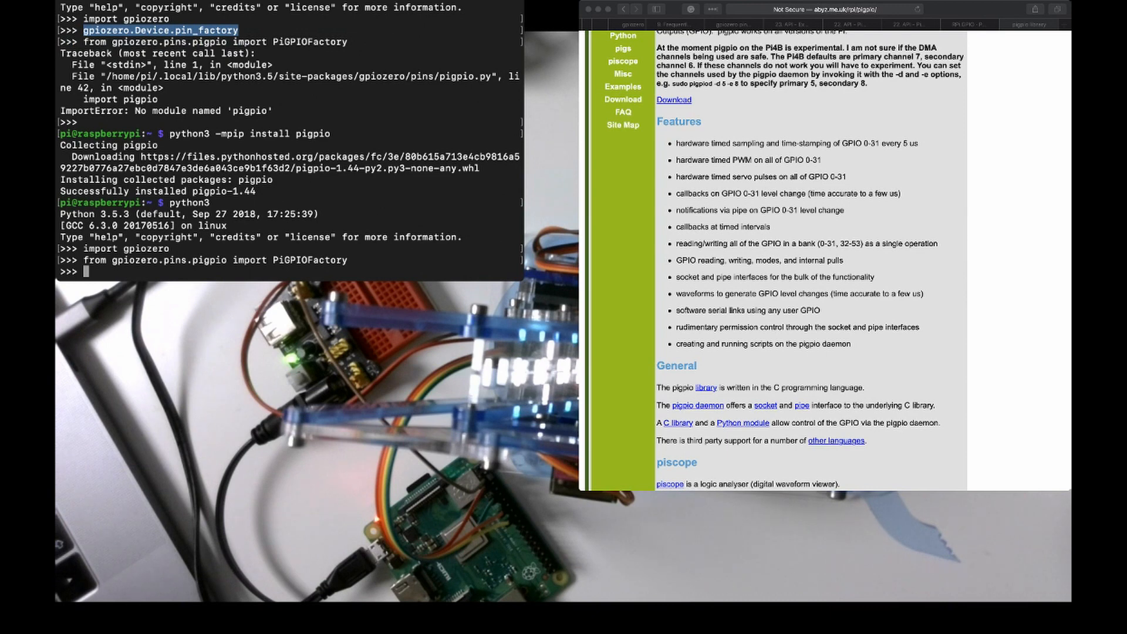
pyautogui.write('gpiozero.Device.pin_factory')
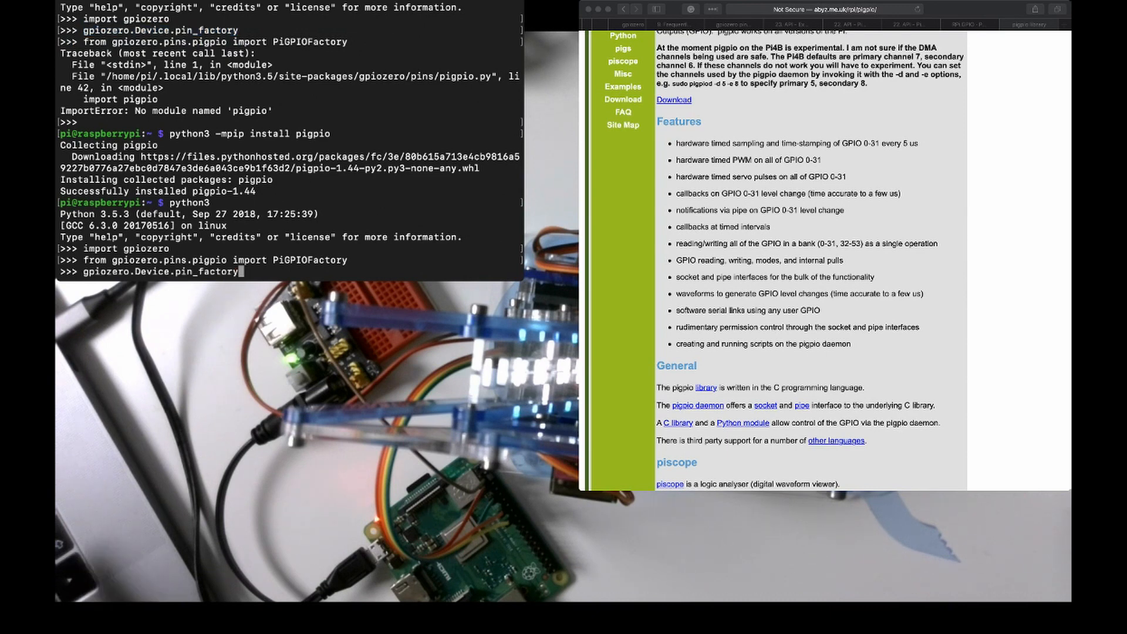
pyautogui.write('= PiGPIOFactory(')
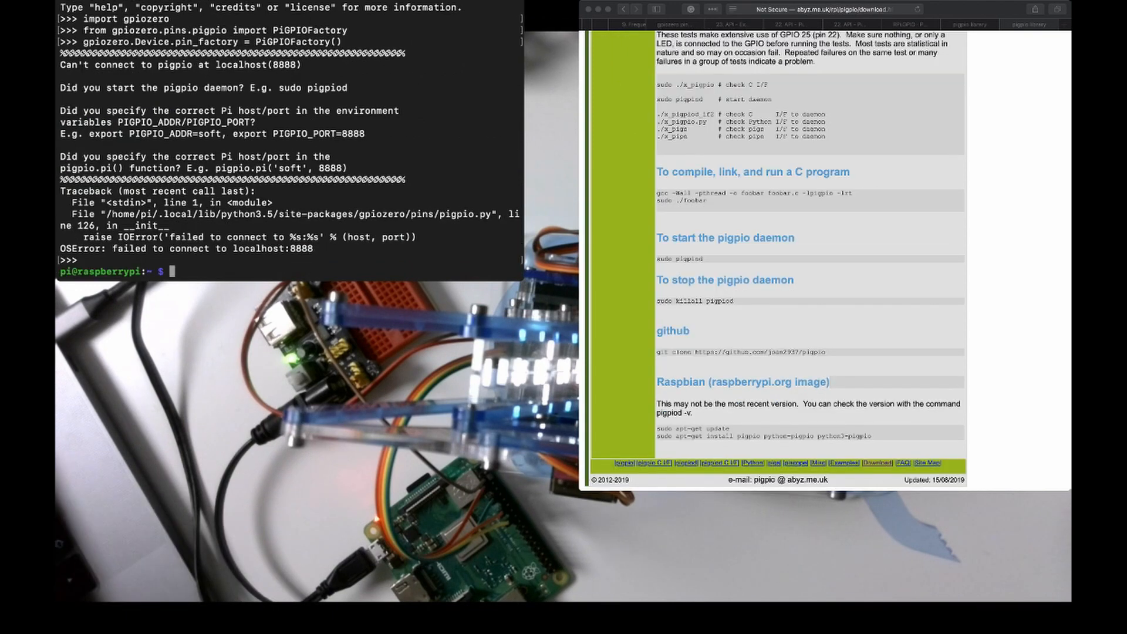
# - Uninstall pip's pigpio and apt-get install pigpio python3-pigpio instead
pyautogui.write('pip uninstall pigpio')
pyautogui.write('sudo')
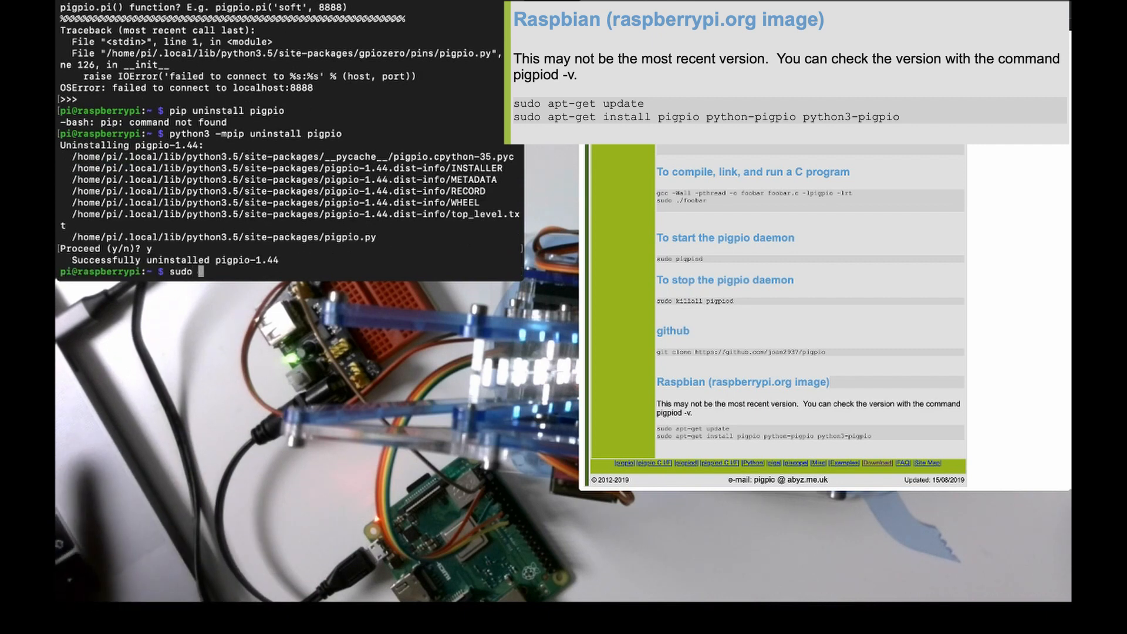
pyautogui.write('apt-get install')
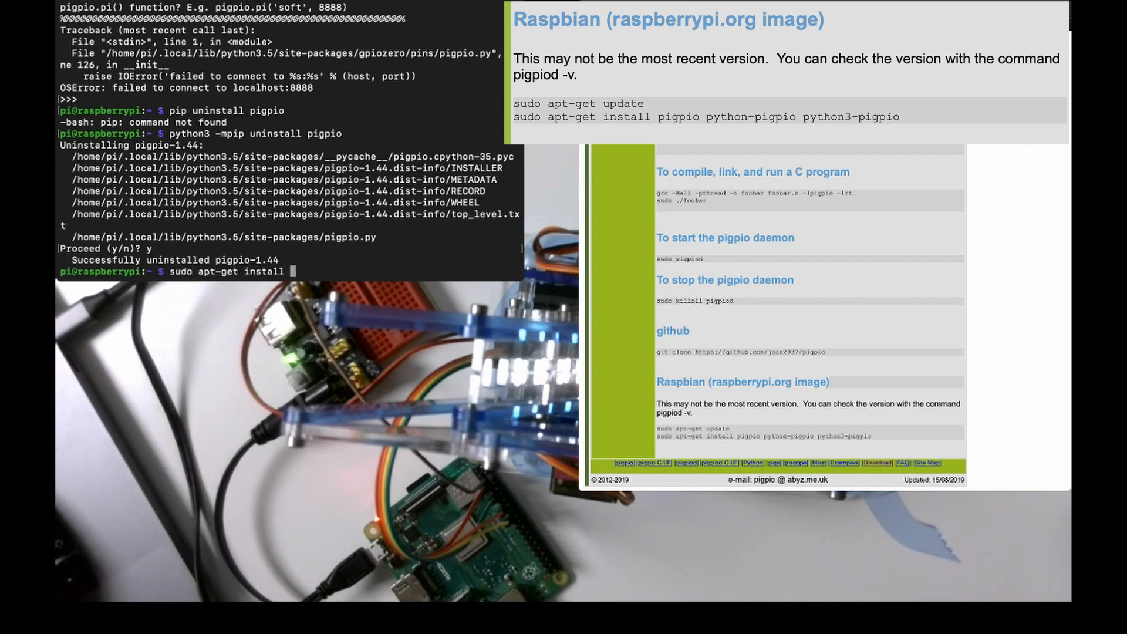
pyautogui.write('pigpio py')
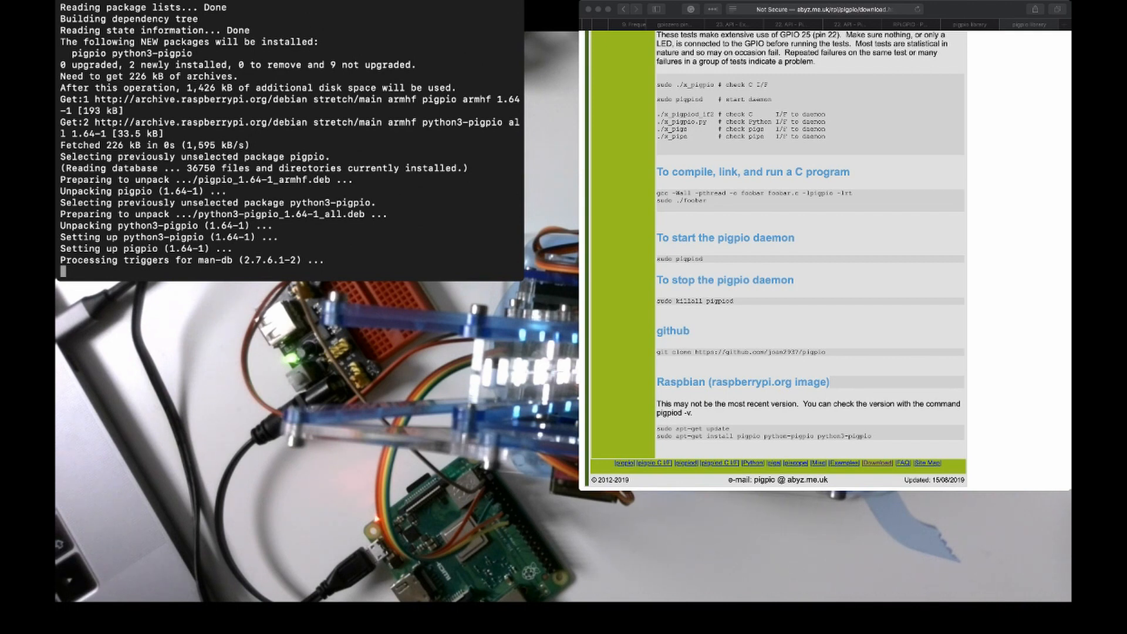
# - Enable and start the pigpiod service with systemctl and check its status
pyautogui.write('sudo systemctl st')
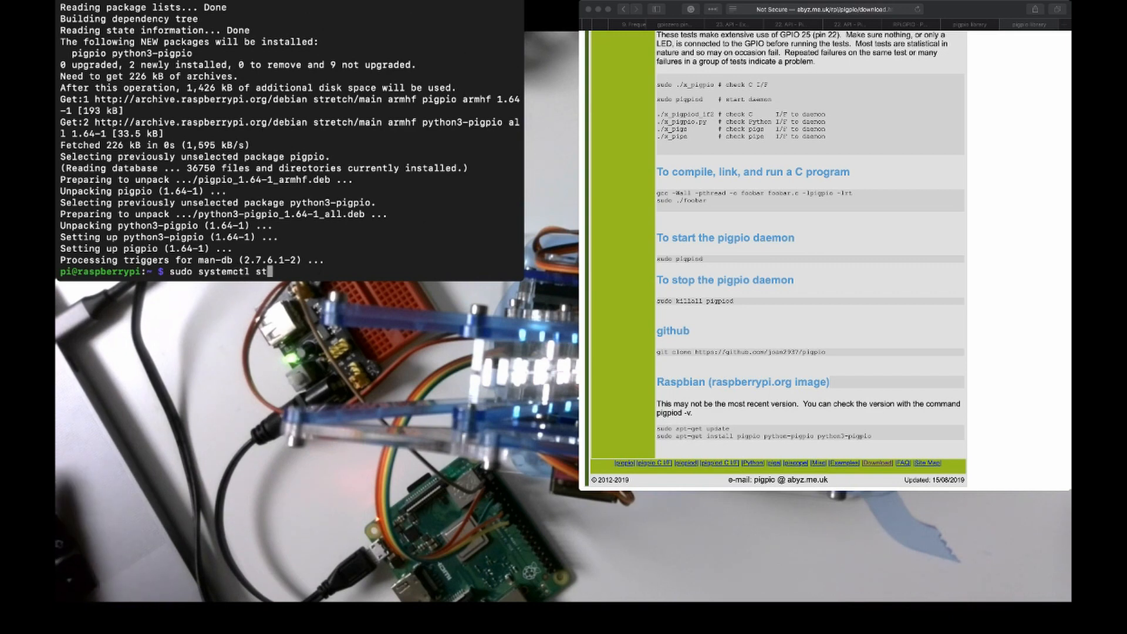
pyautogui.write('atus pigpiod')
pyautogui.write('from ')
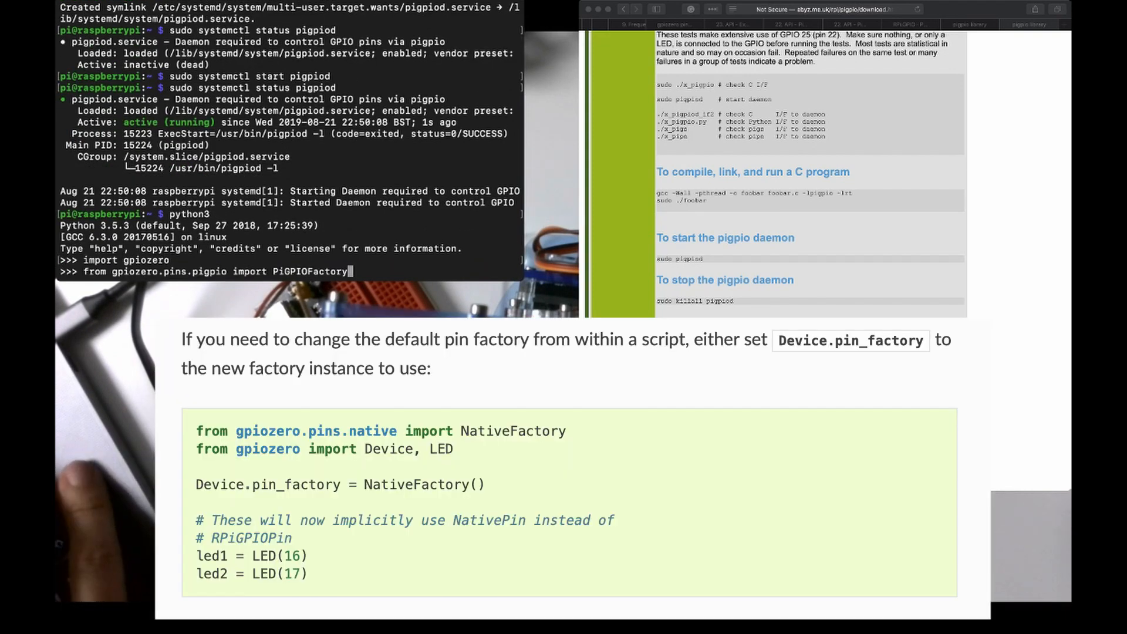
# - Set the pin factory to PiGPIOFactory() and create the base servo on GPIO 4
pyautogui.write('gpiozero.')
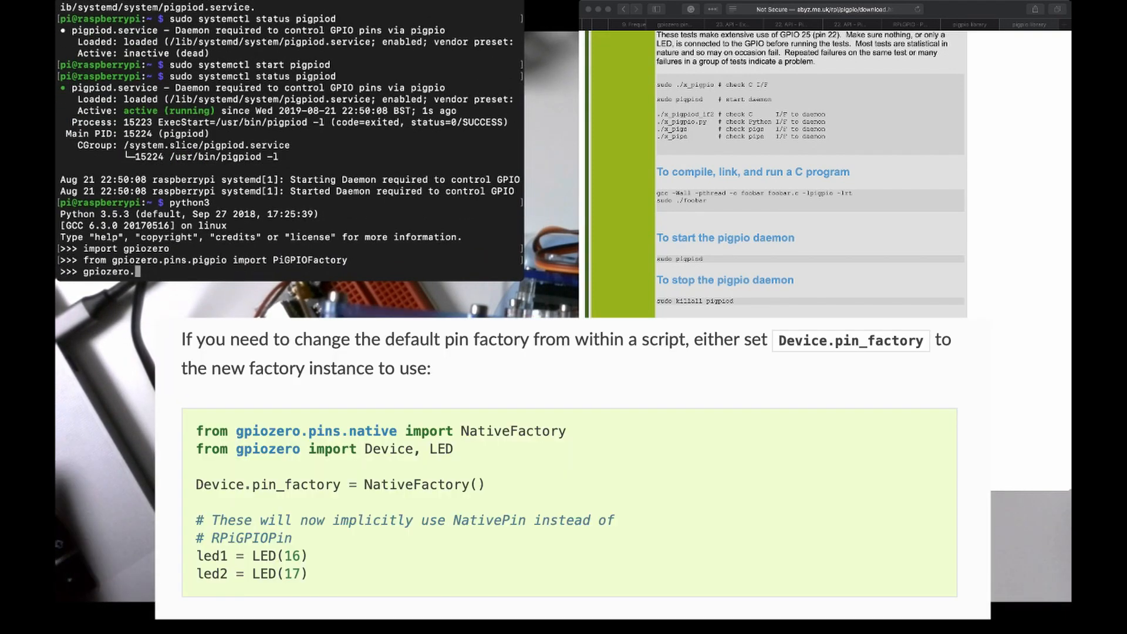
pyautogui.write('Device.factory = Pi')
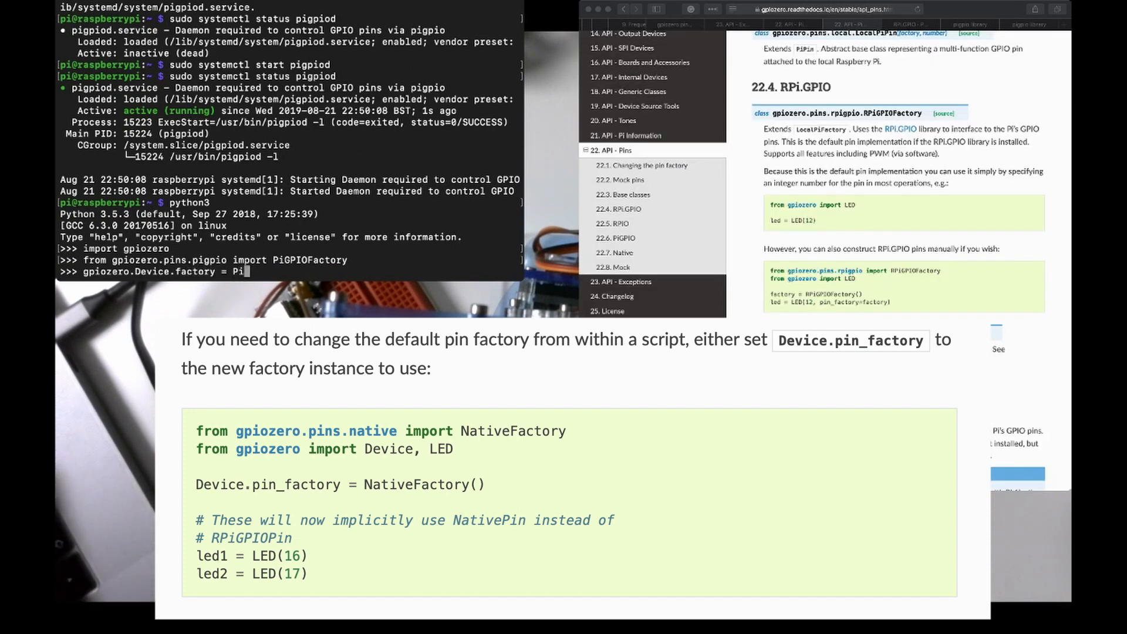
pyautogui.write('GPIOFactory(')
pyautogui.write('servo = gpiozero.Servo')
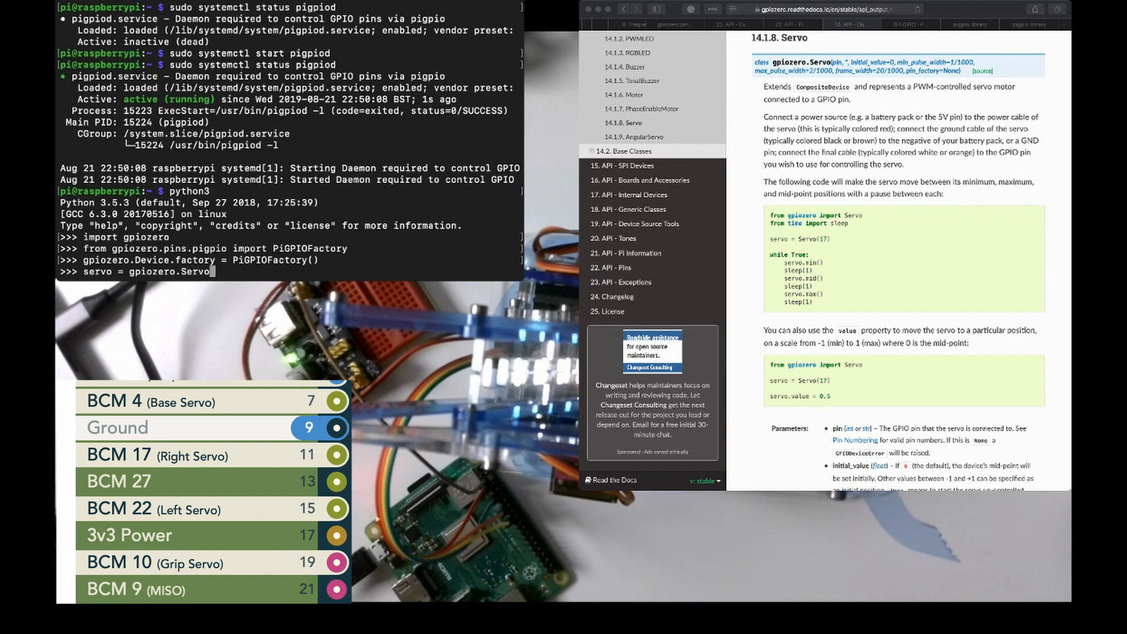
pyautogui.write('(4)')
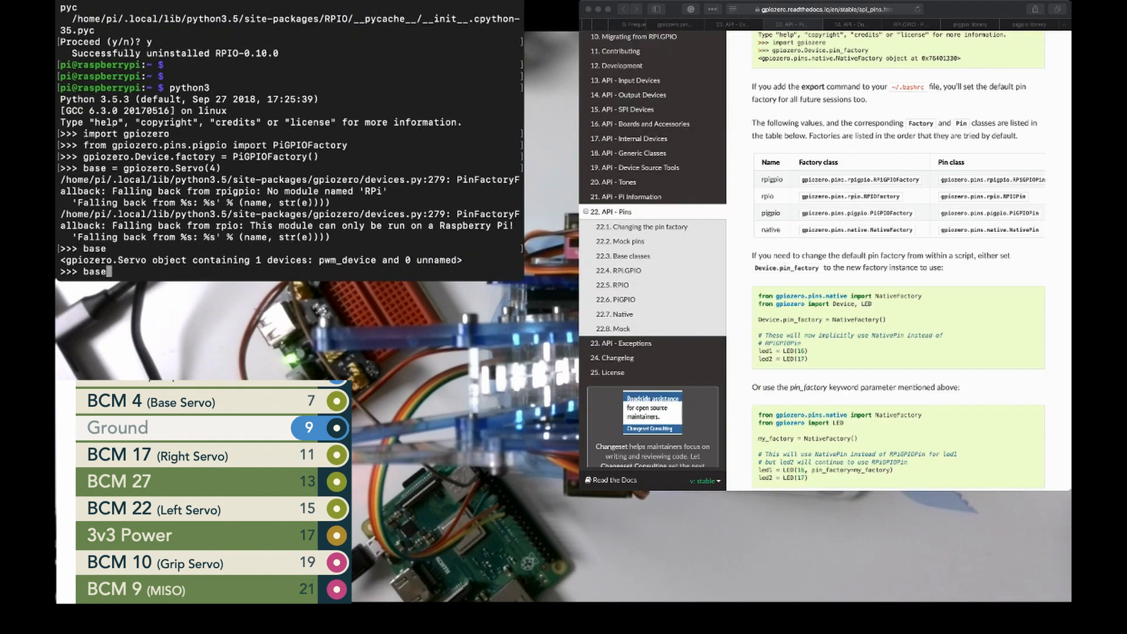
# - Swing the base servo to mid, min, max and value 0.7
pyautogui.write('base.mid(')
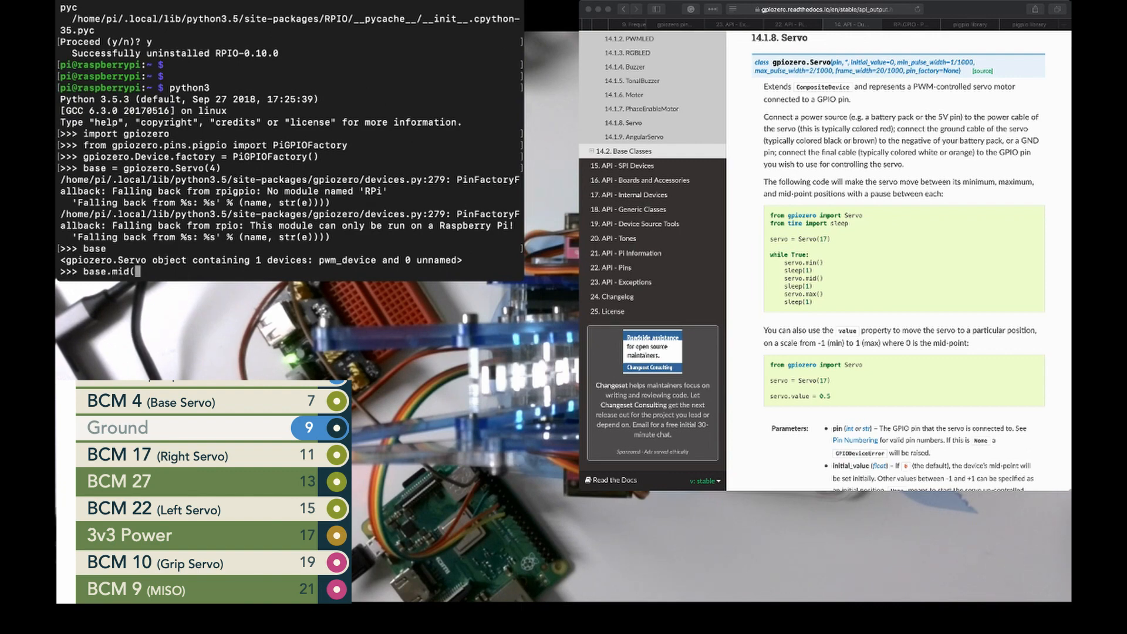
pyautogui.write('base.min()')
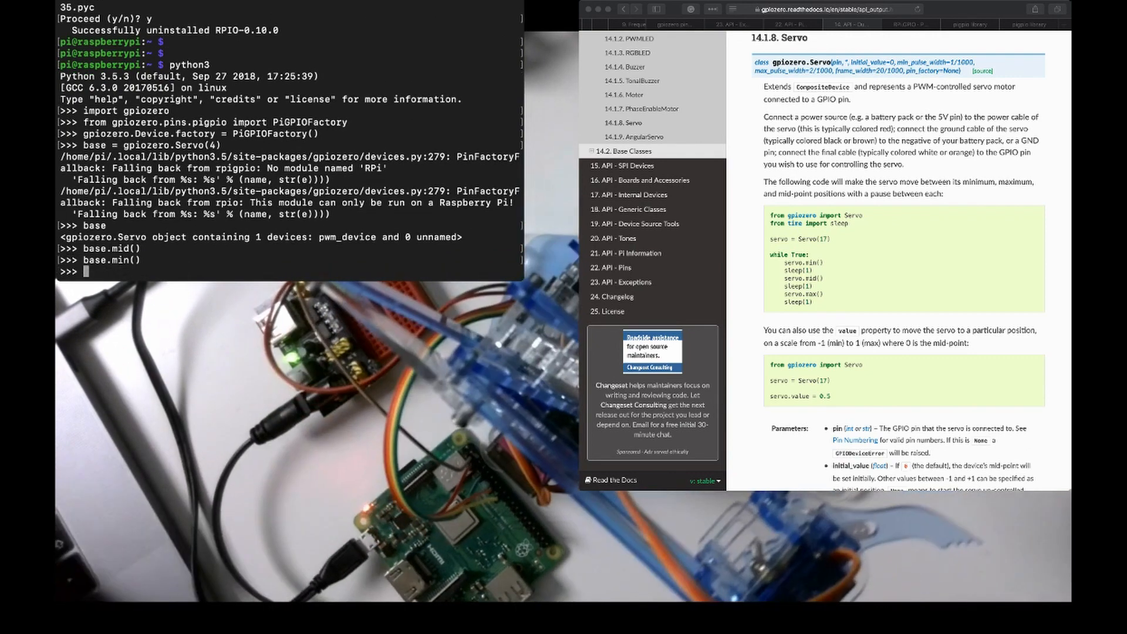
pyautogui.write('base.max()')
pyautogui.write('base.mid(')
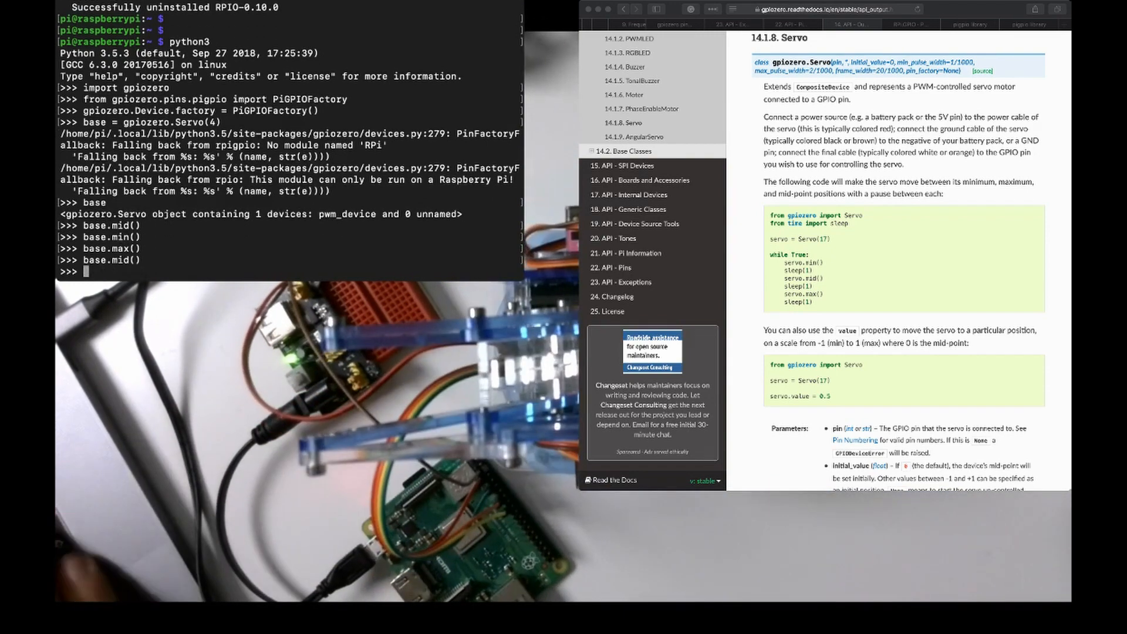
pyautogui.write('base.value=0.7')
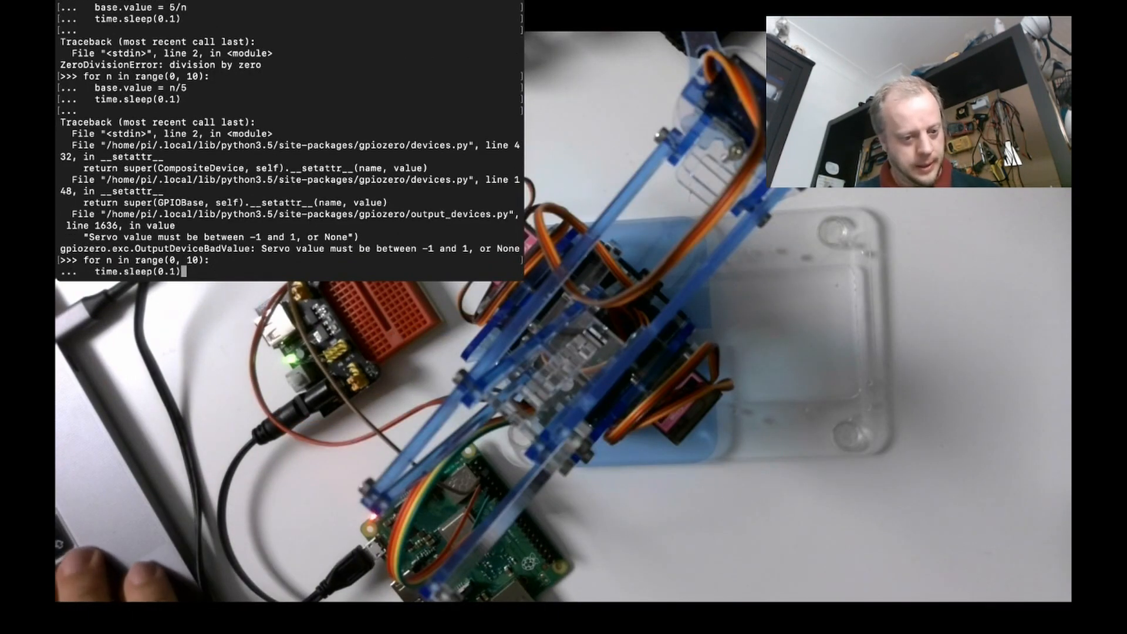
# - Loop base.value over n/20 to n/200 steps with time.sleep delays, then return to mid
pyautogui.write('base.value = n/20')
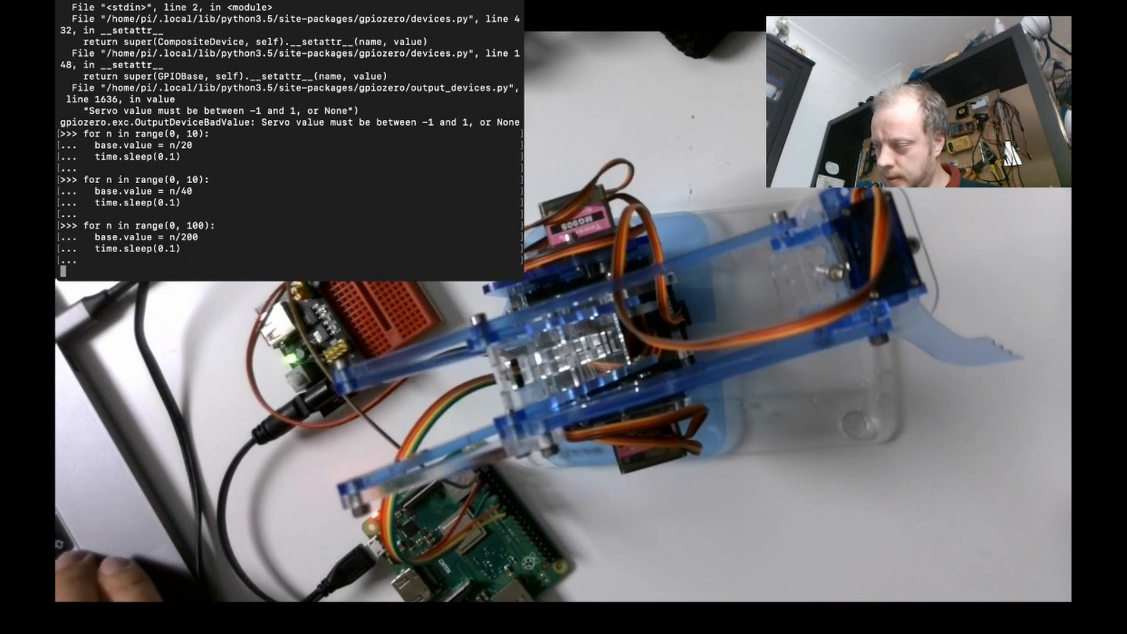
pyautogui.write('for n in range(0, 100):')
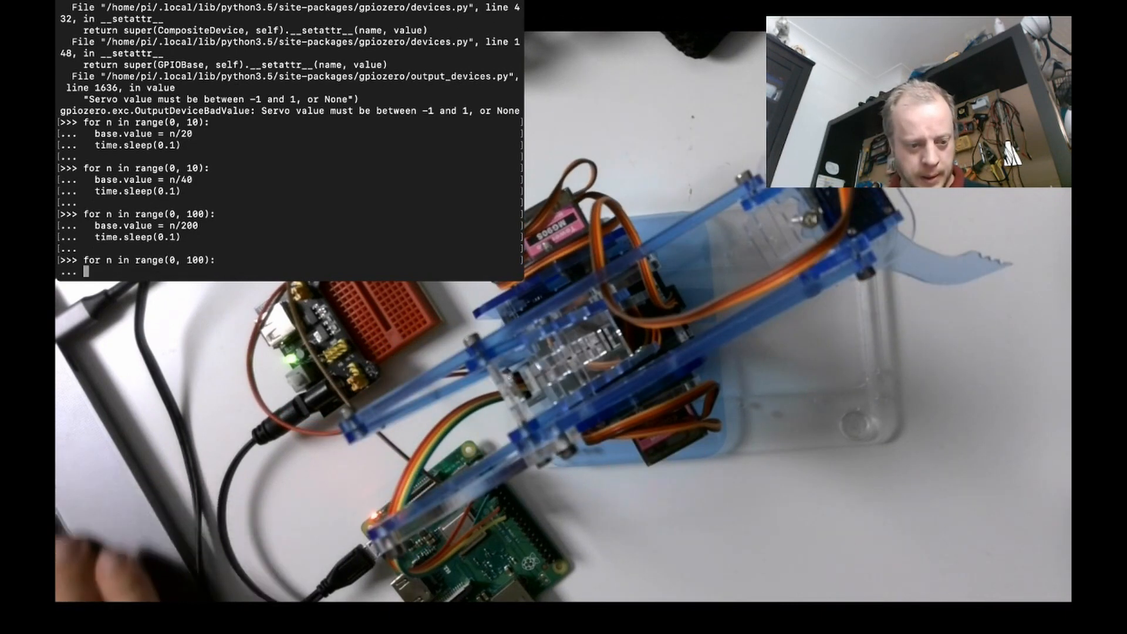
pyautogui.write('time.sleep(0.1)')
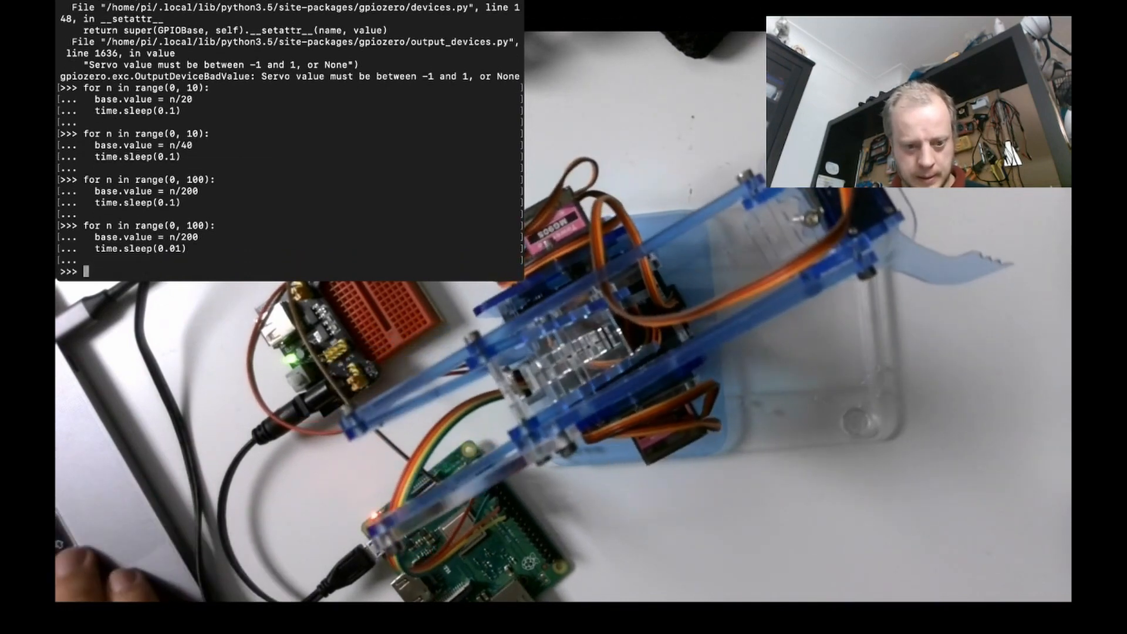
pyautogui.write('base.mid(')
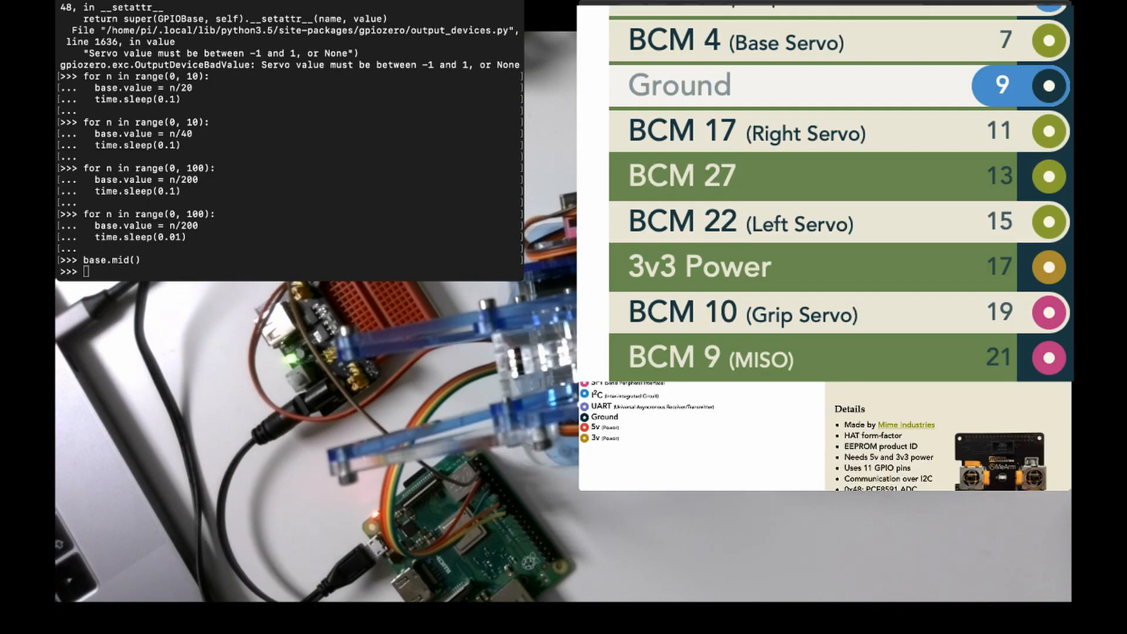
# - Create the gripper servo on GPIO 10 and work it with gripper.min() and gripper.max()
pyautogui.write('gripper =')
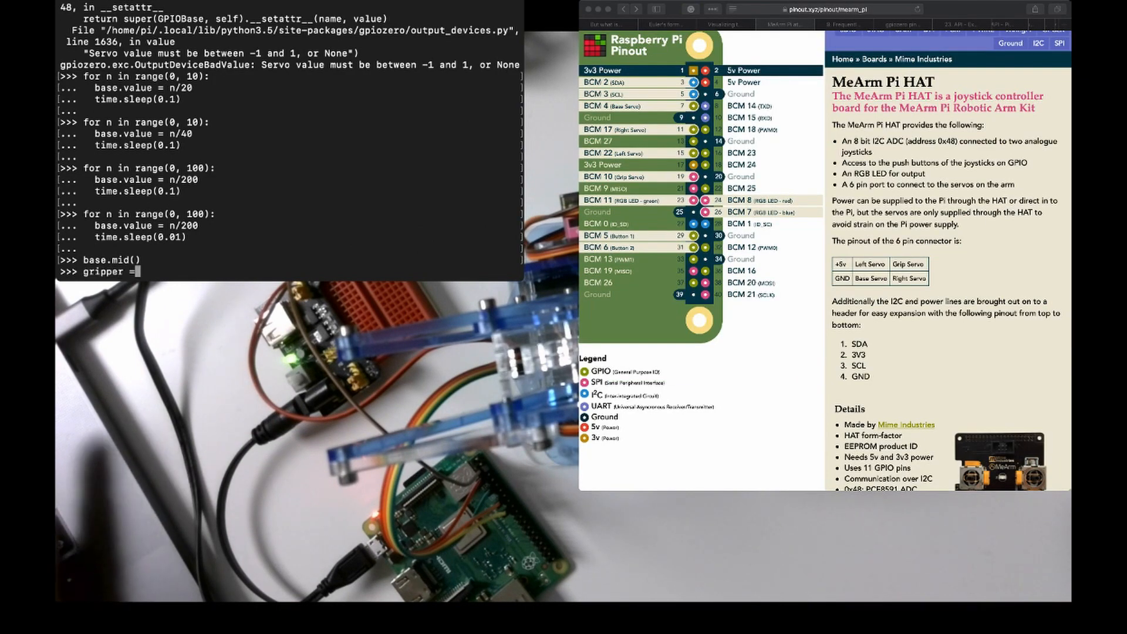
pyautogui.write('gpiozer')
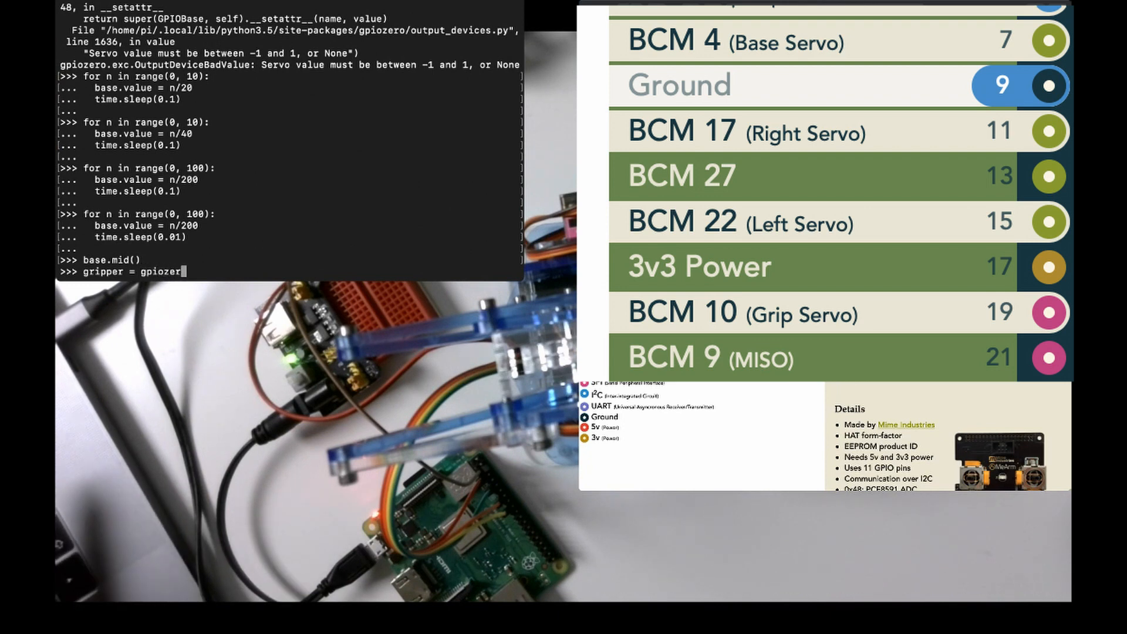
pyautogui.write('.Servo(10')
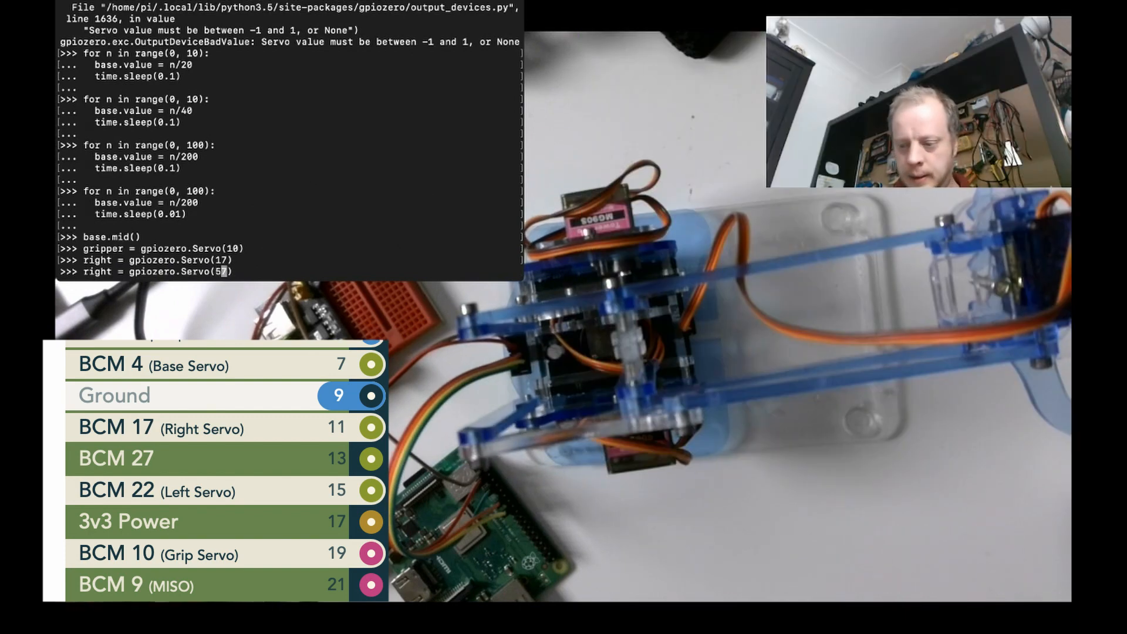
pyautogui.write('gripper.')
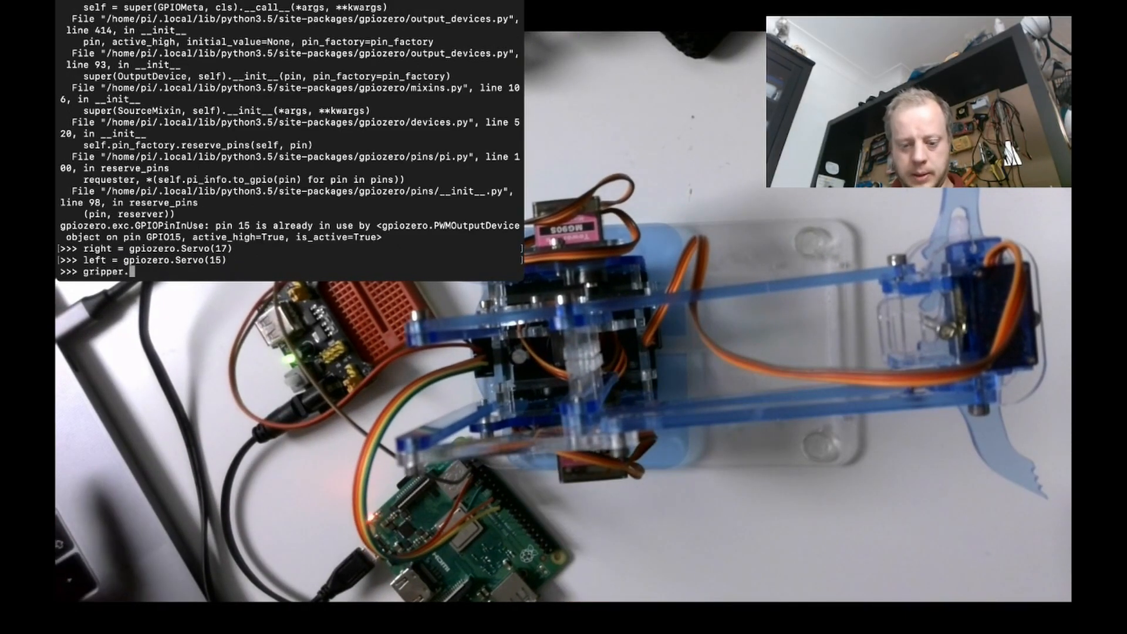
pyautogui.write('min()')
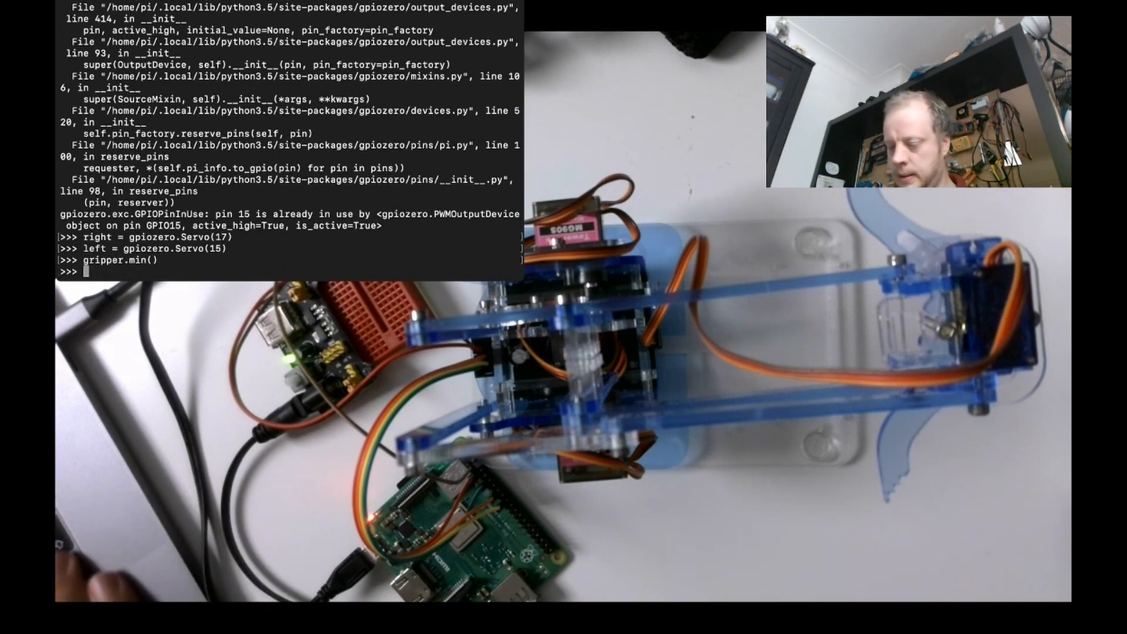
pyautogui.write('gripper.max()')
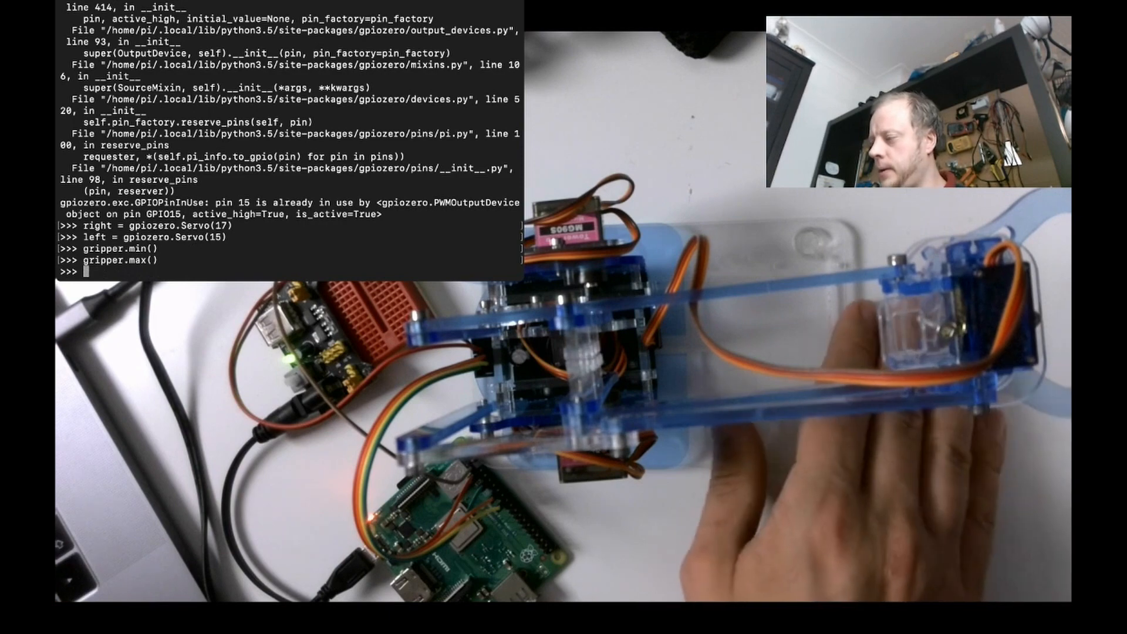
# - Nudge the left and right arm servos to ±0.3 and reassign left to GPIO 22
pyautogui.write('left.')
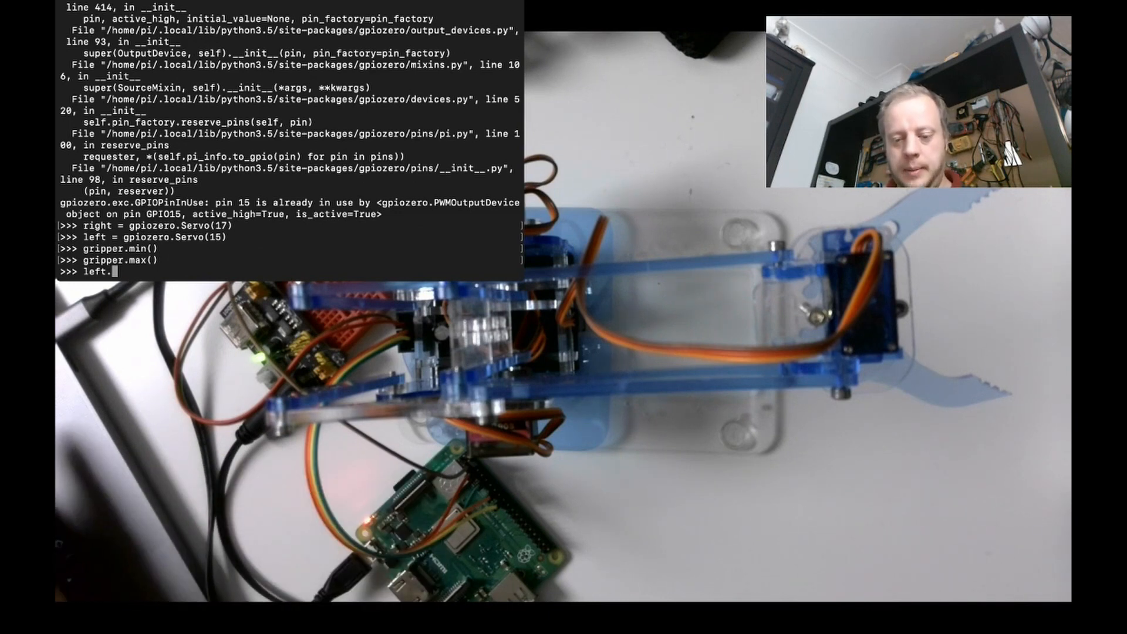
pyautogui.write('.value = 0.')
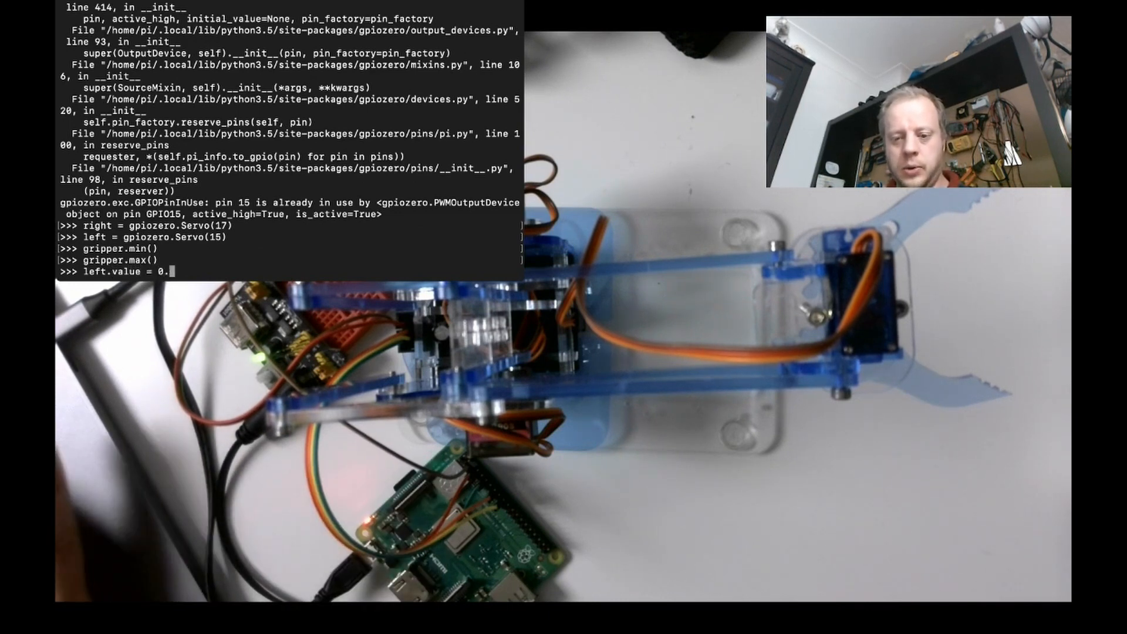
pyautogui.press('enter')
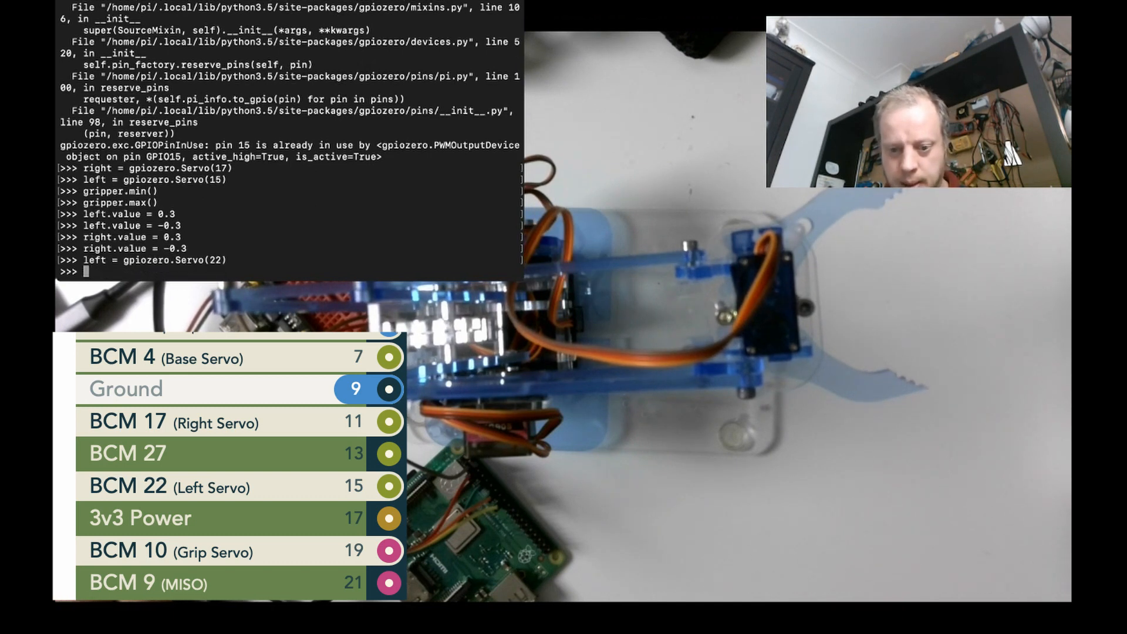
pyautogui.write('left.value = 0.')
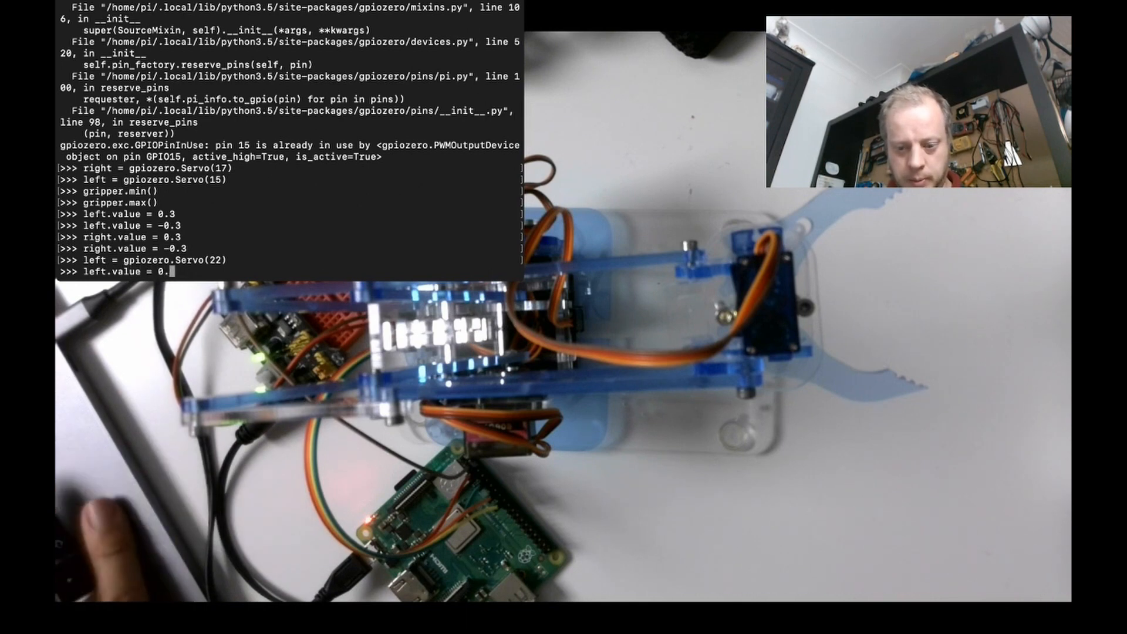